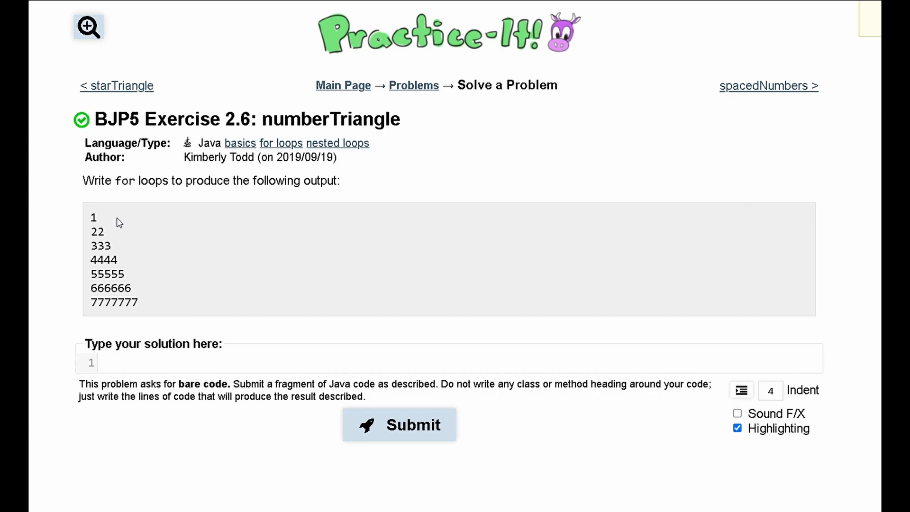
# Type the outer loop header for(int a=0; a<7; a++) with an opening brace.
pyautogui.moveTo(91, 217); pyautogui.dragTo(136, 303)
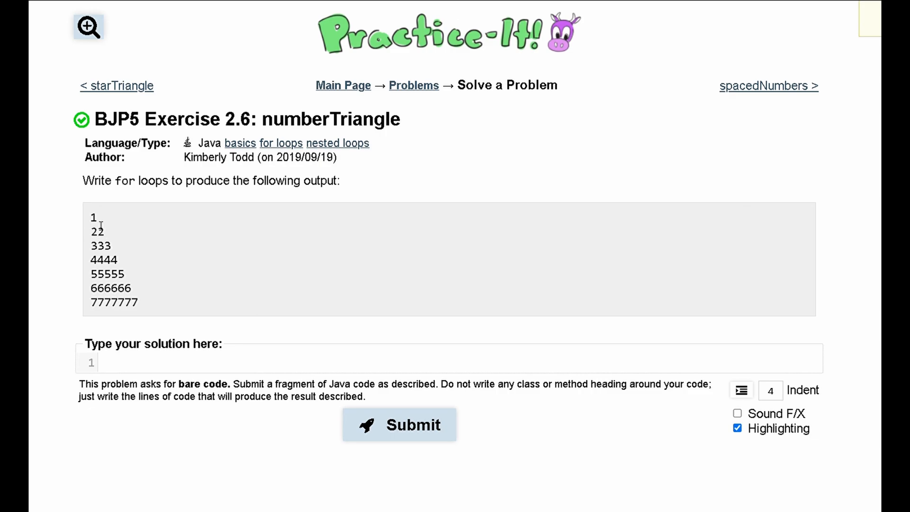
pyautogui.doubleClick(93, 217)
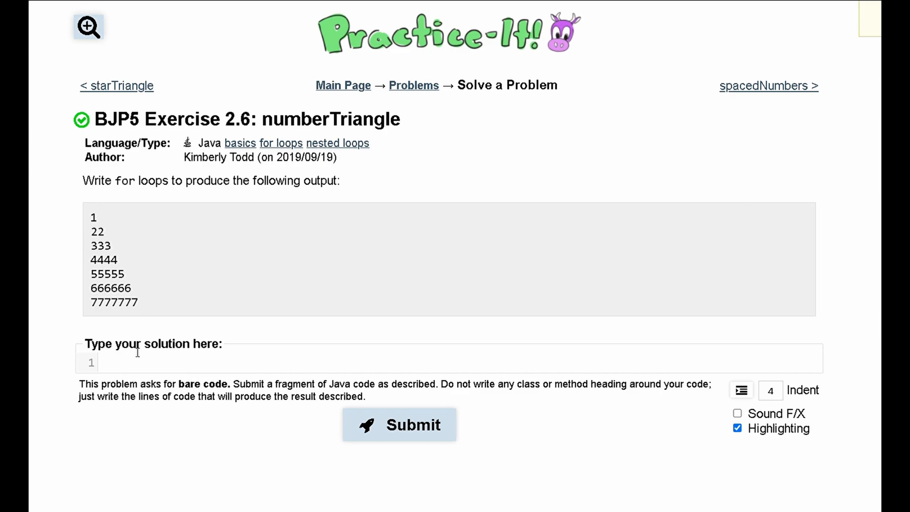
pyautogui.write('for()')
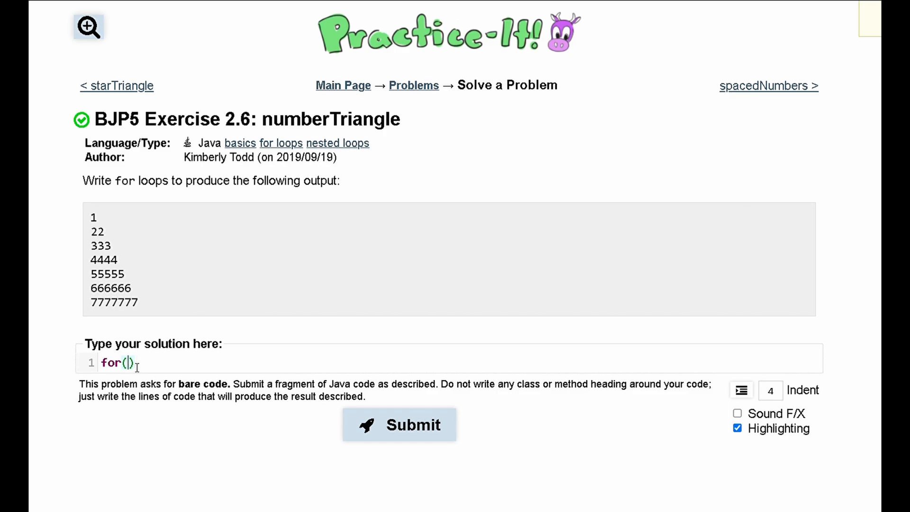
pyautogui.write('int a=0;')
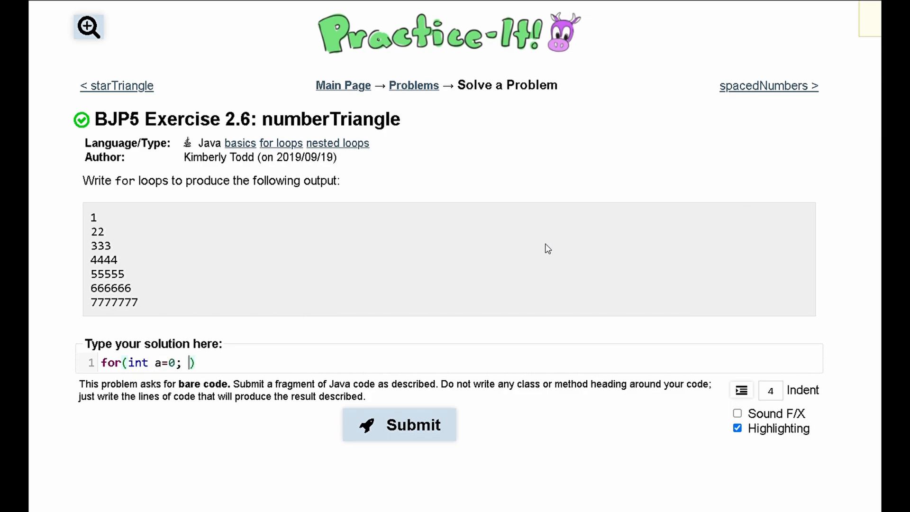
pyautogui.write('a<')
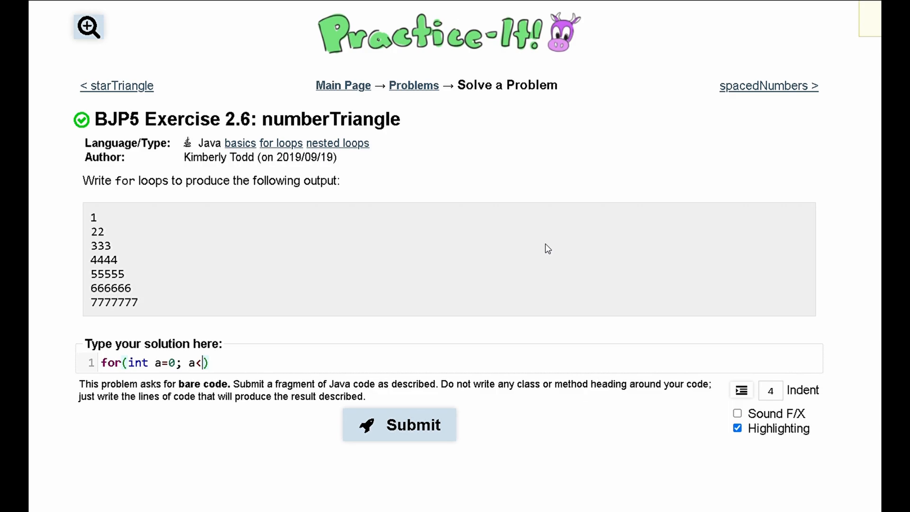
pyautogui.write('7;')
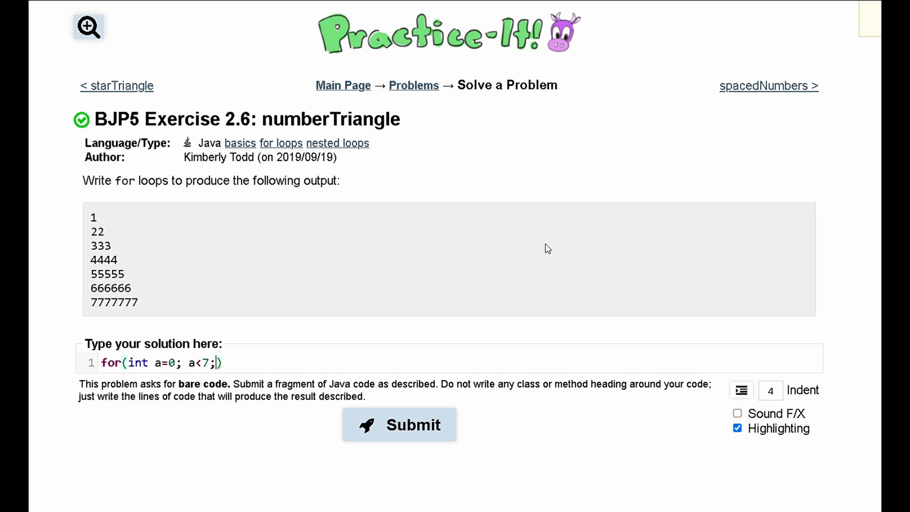
pyautogui.write('a++)')
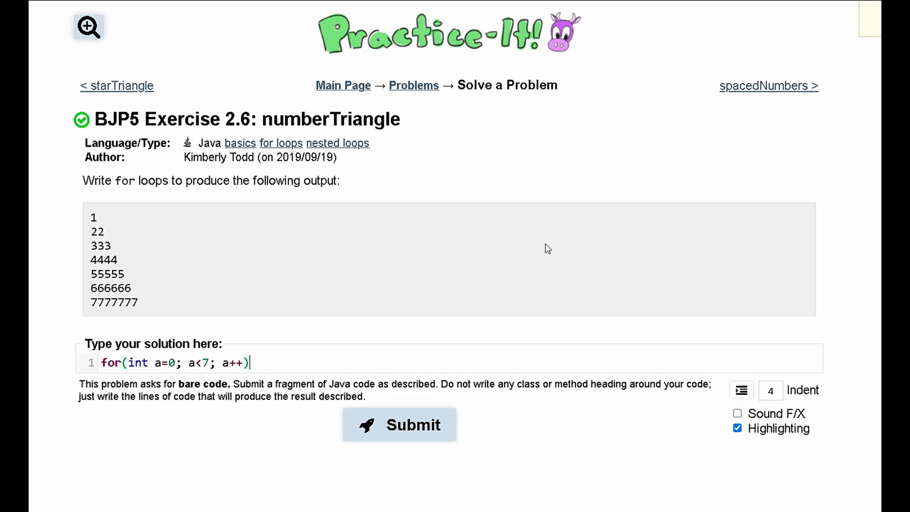
pyautogui.write('{')
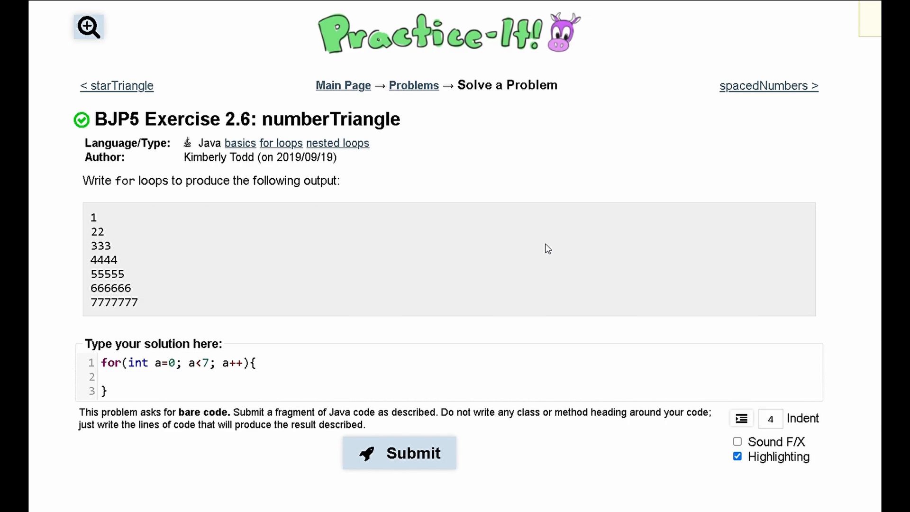
# Write the inner loop header for(int b=0; b<a; b++) inside the outer loop.
pyautogui.write('for()')
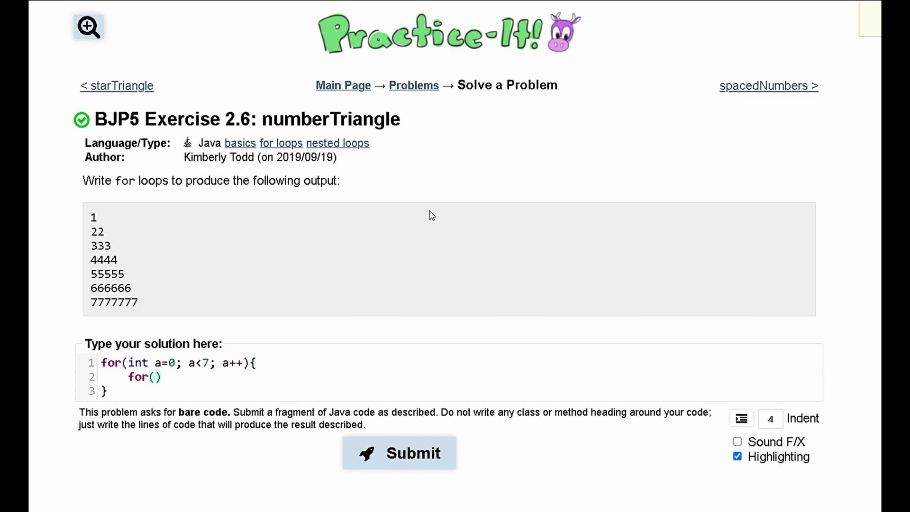
pyautogui.doubleClick(93, 218)
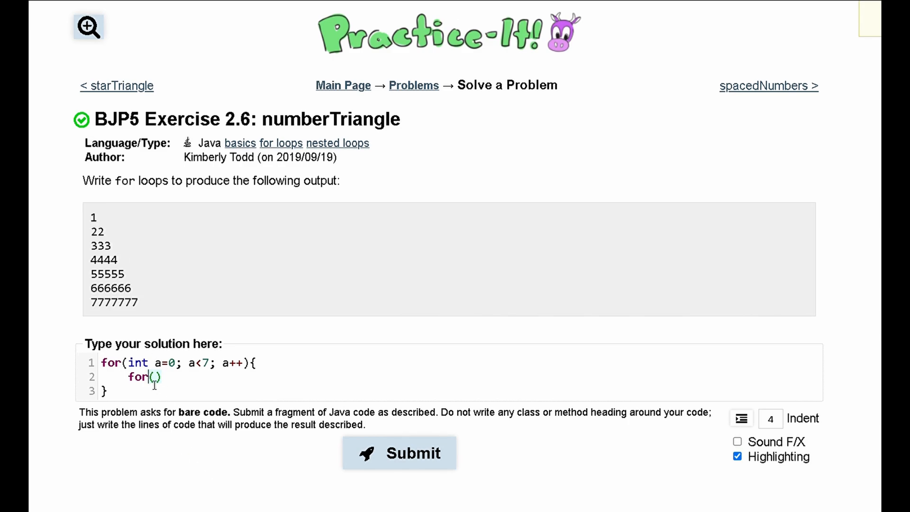
pyautogui.write('int b')
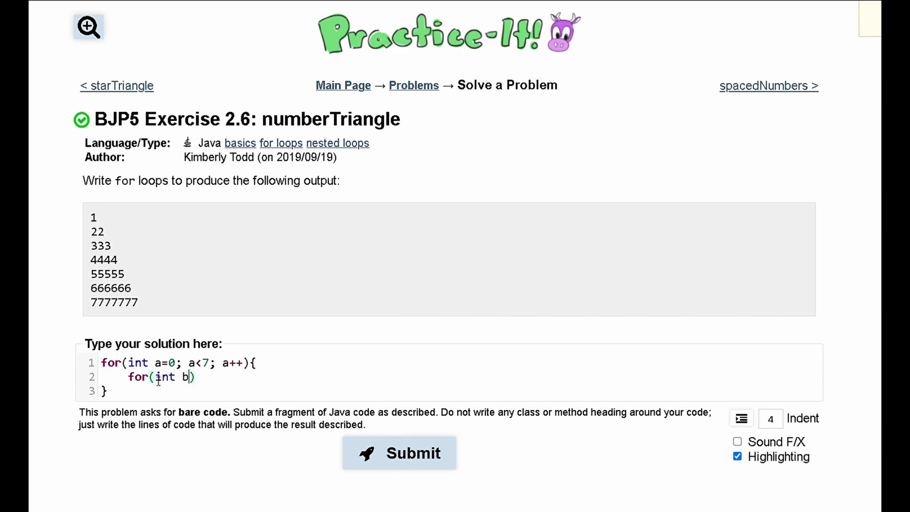
pyautogui.write('=0')
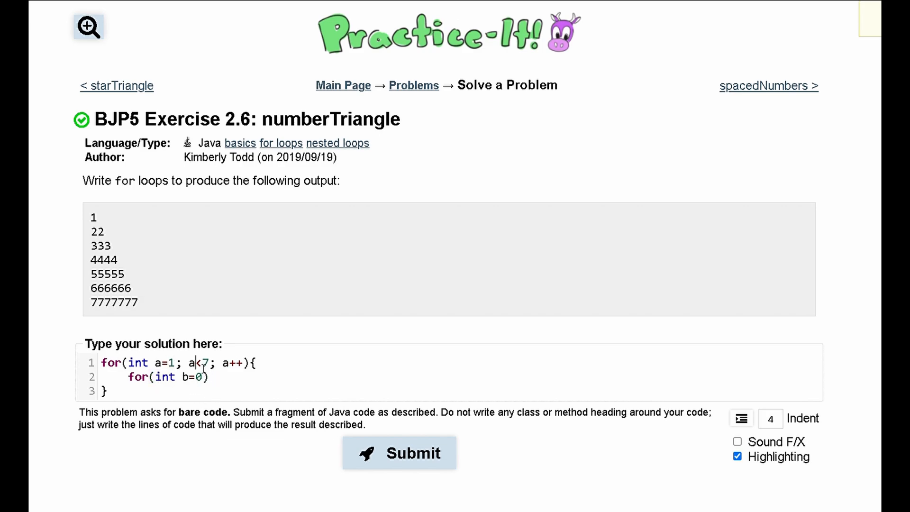
pyautogui.write('=')
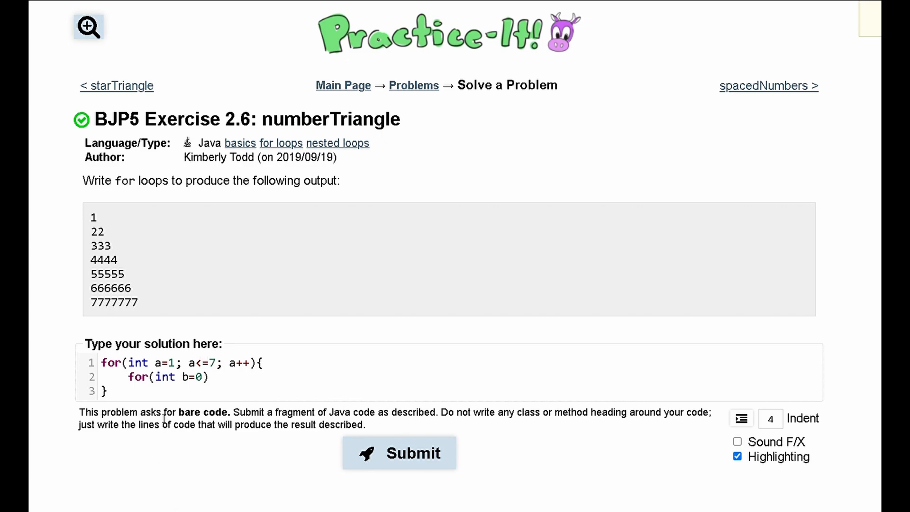
pyautogui.doubleClick(160, 363)
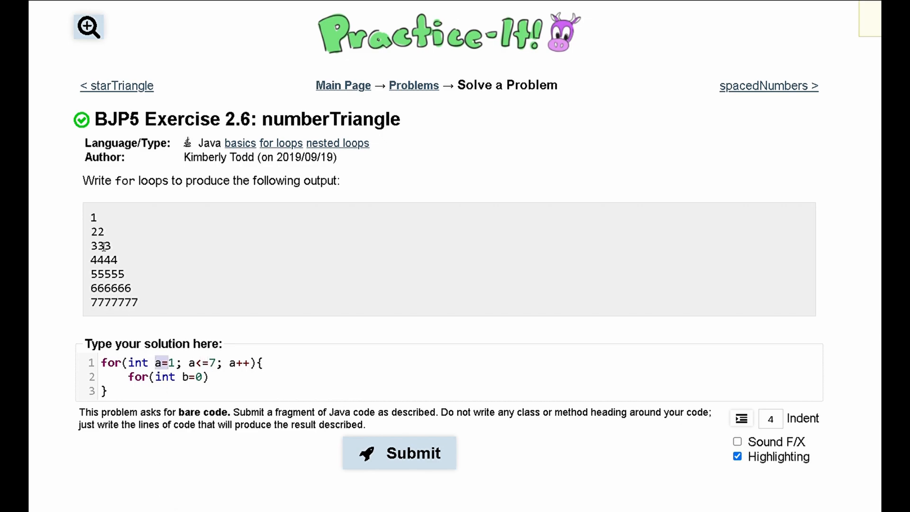
pyautogui.doubleClick(93, 218)
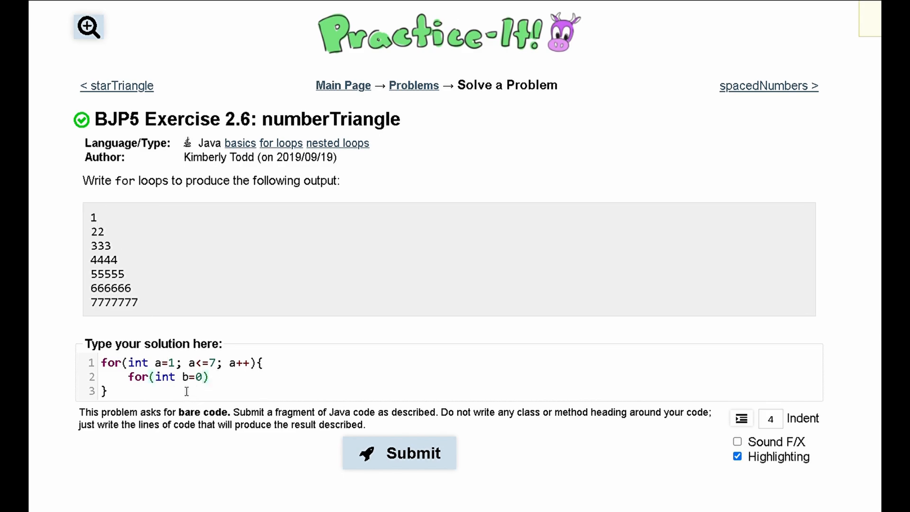
pyautogui.write(';')
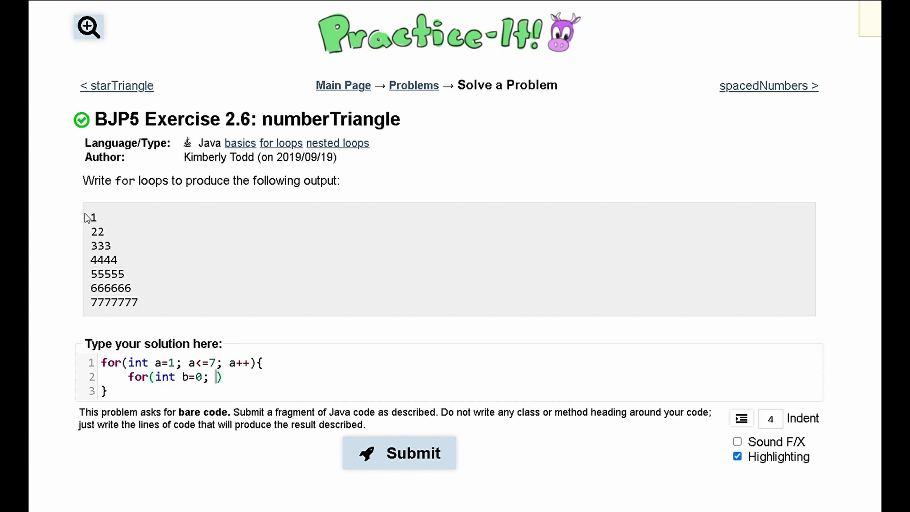
pyautogui.doubleClick(93, 217)
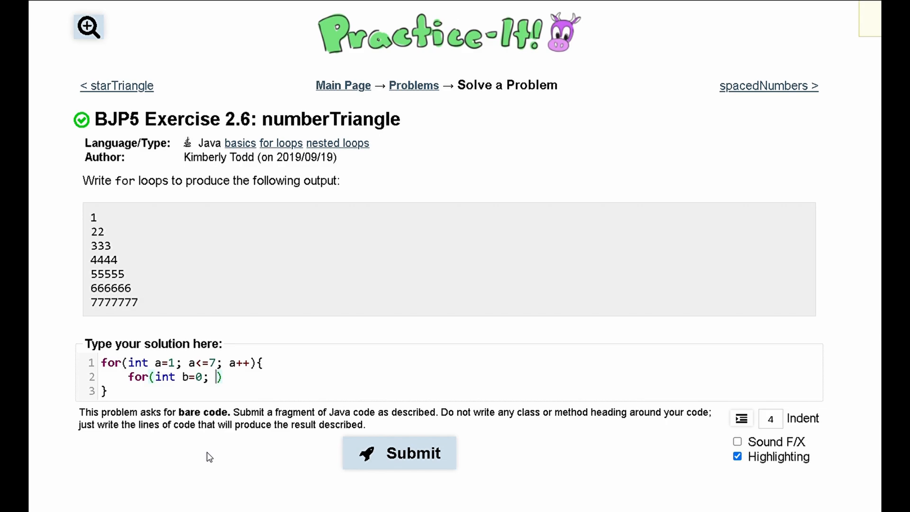
pyautogui.write('b<')
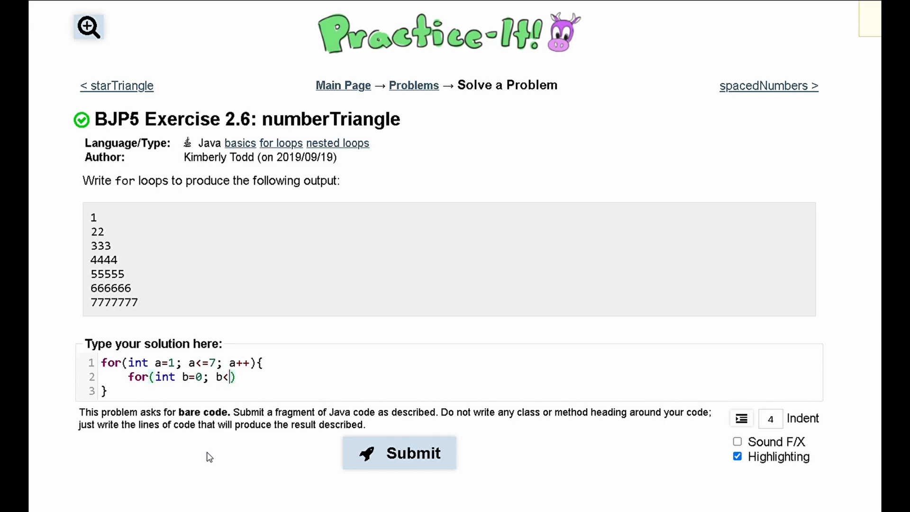
pyautogui.write('a)')
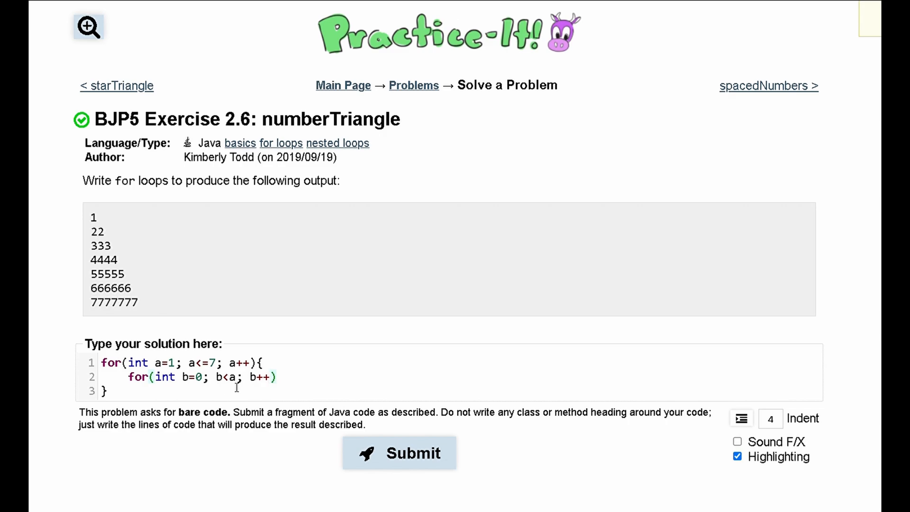
# Fill the inner loop body with System.out.print(a);.
pyautogui.doubleClick(93, 217)
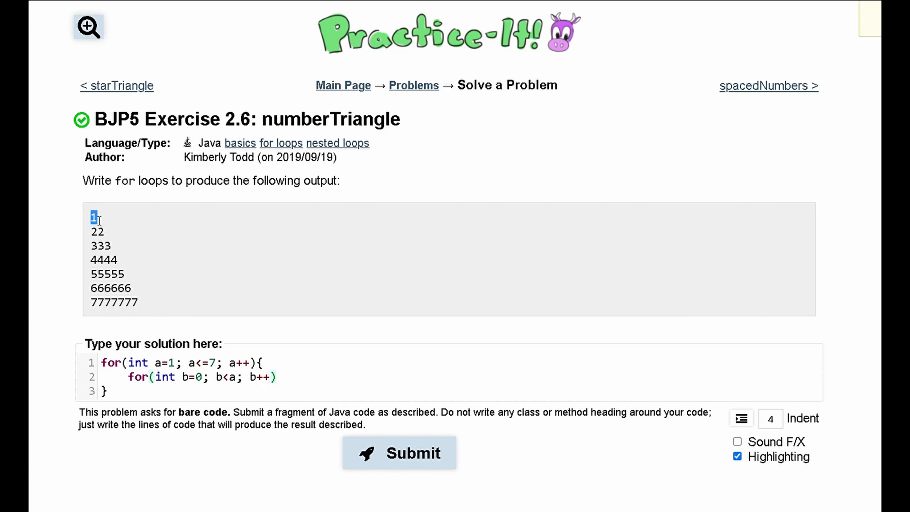
pyautogui.moveTo(216, 384)
pyautogui.write('{')
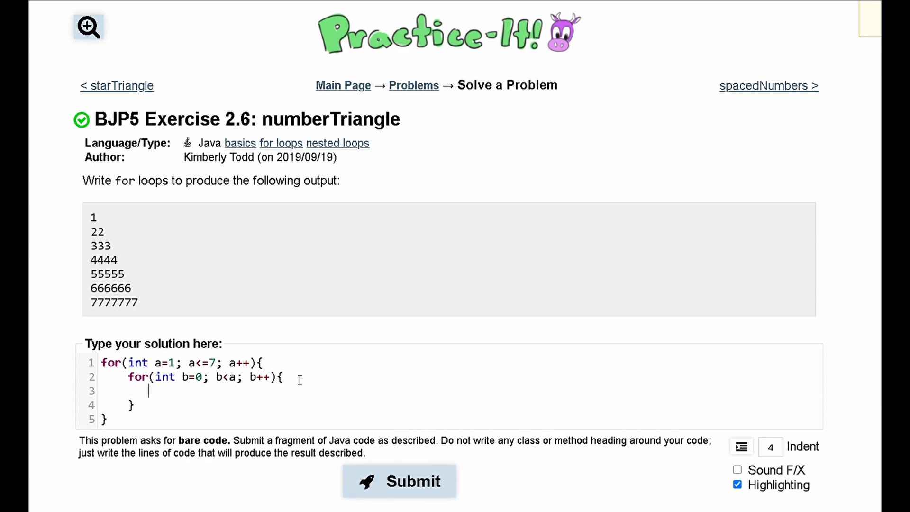
pyautogui.write('Syste')
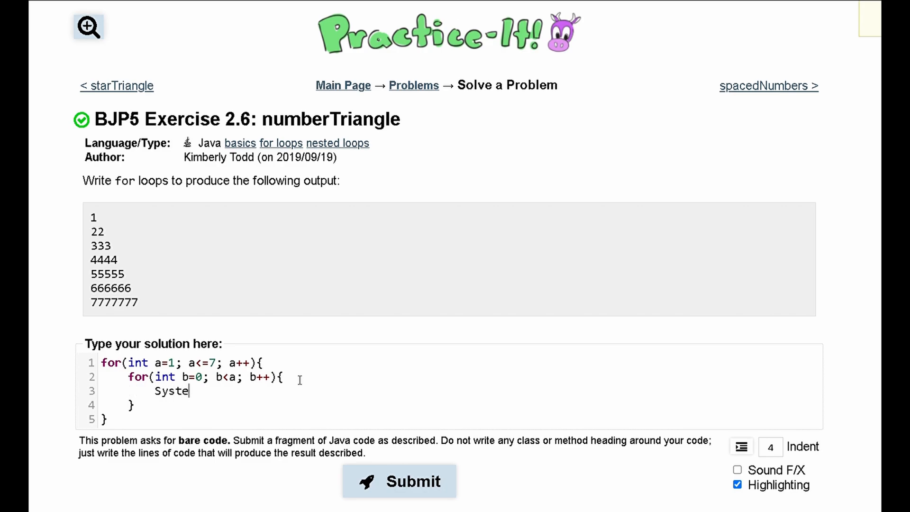
pyautogui.write('m.out.print()')
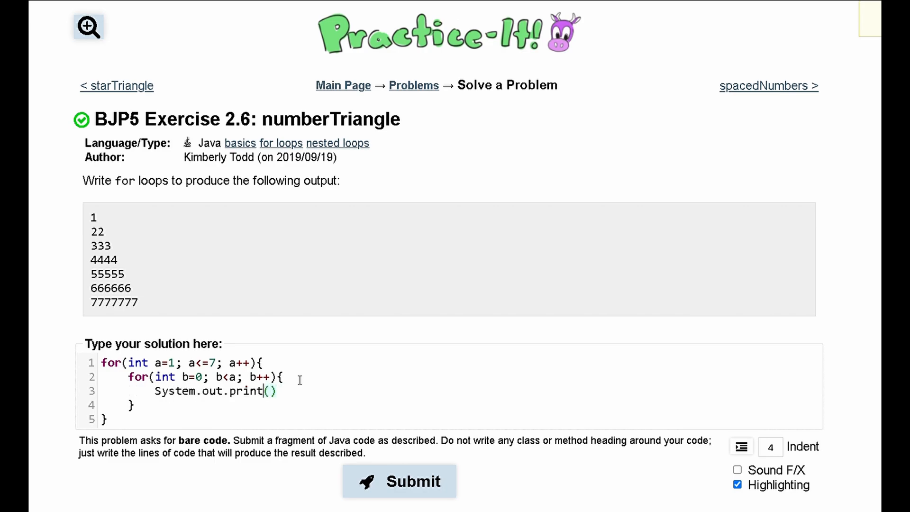
pyautogui.write(';')
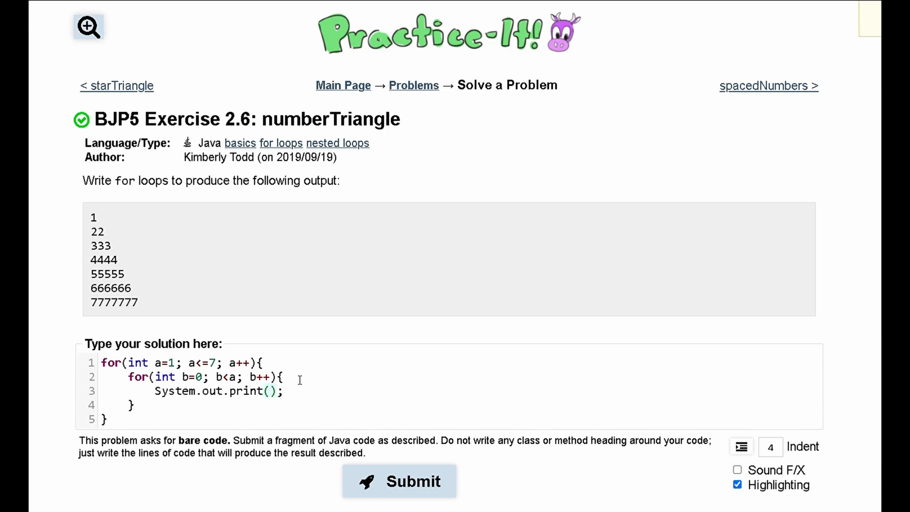
pyautogui.write('a')
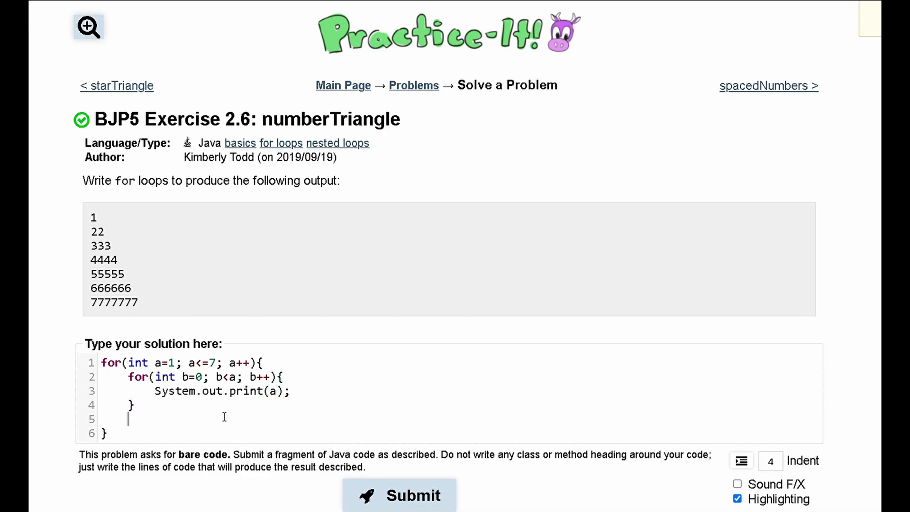
# Add a println statement after the inner loop, typed as System.our.println().
pyautogui.write('Syste')
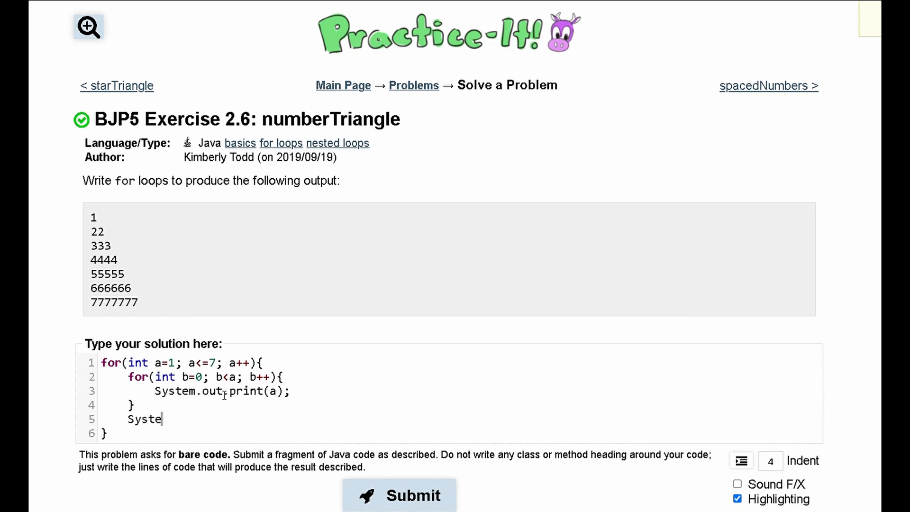
pyautogui.write('m.ou')
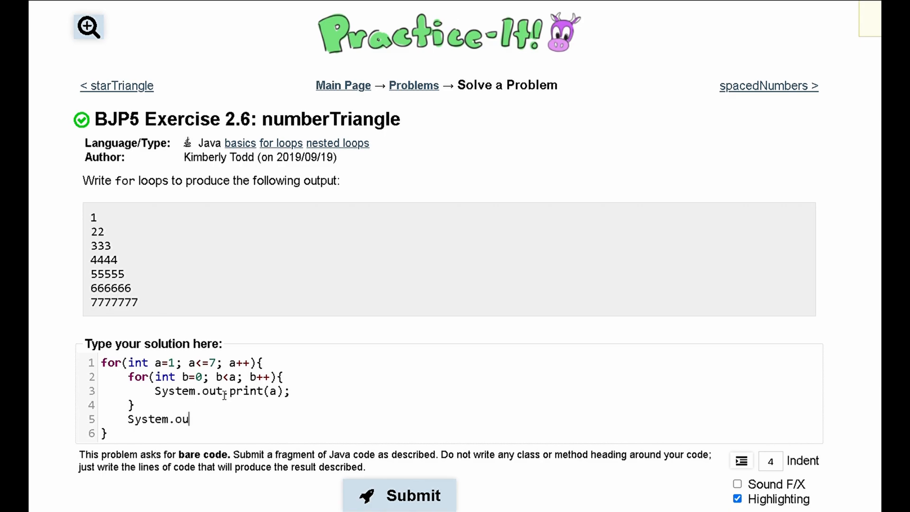
pyautogui.write('r.println();')
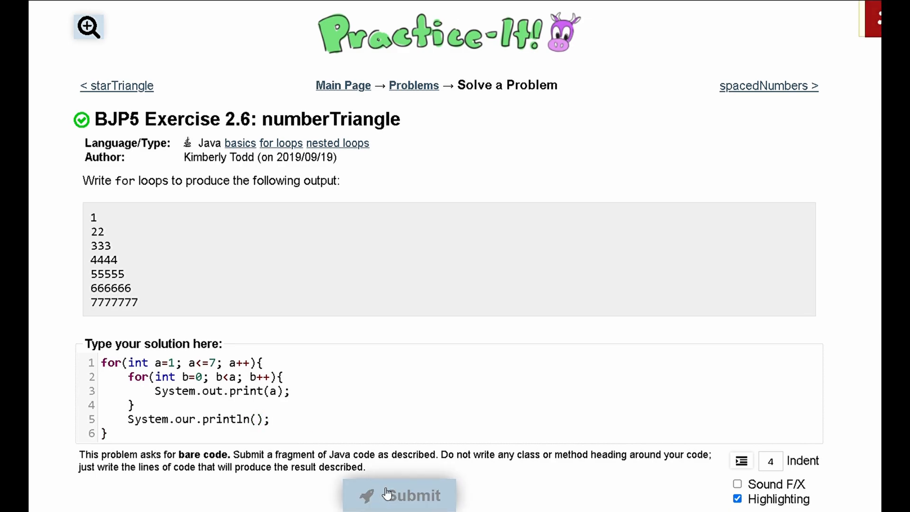
# Submit, then correct line 5 to System.out.println("").
pyautogui.click(399, 495)
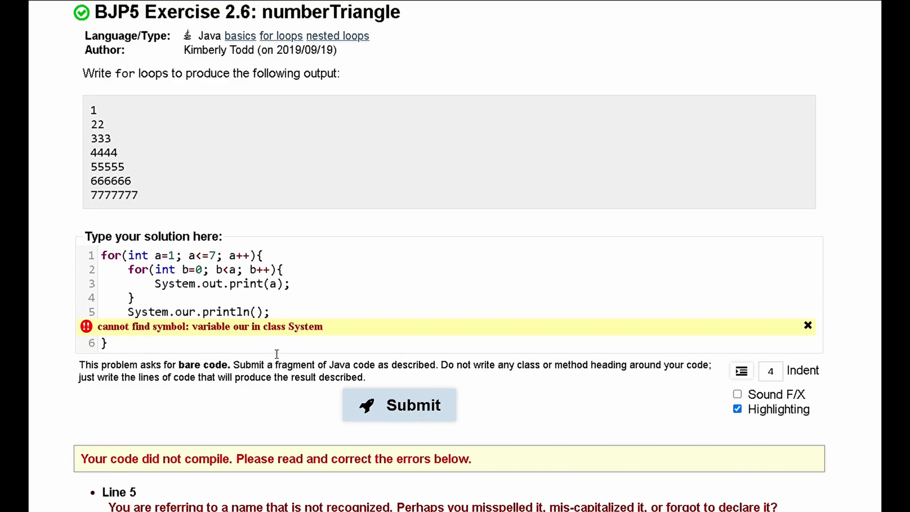
pyautogui.write('""')
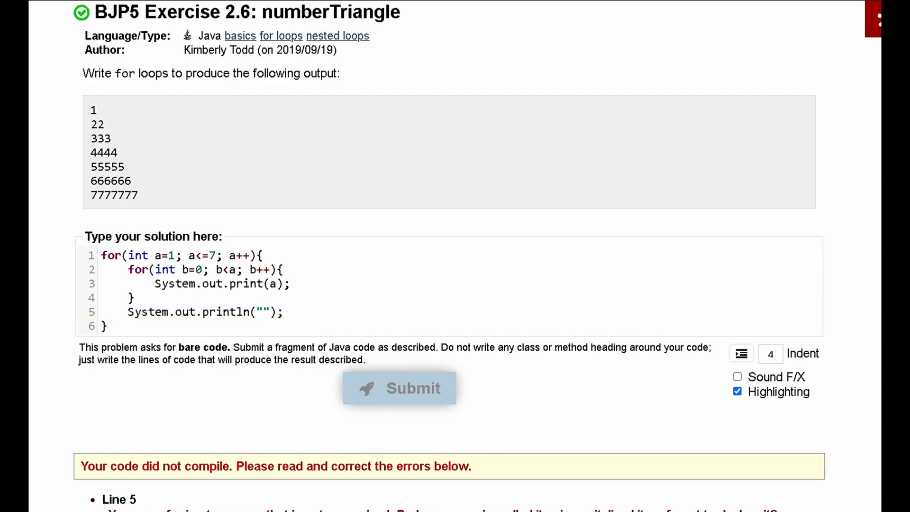
# Resubmit the corrected solution and scroll to the 'You passed 1 of 1 tests' result.
pyautogui.click(399, 388)
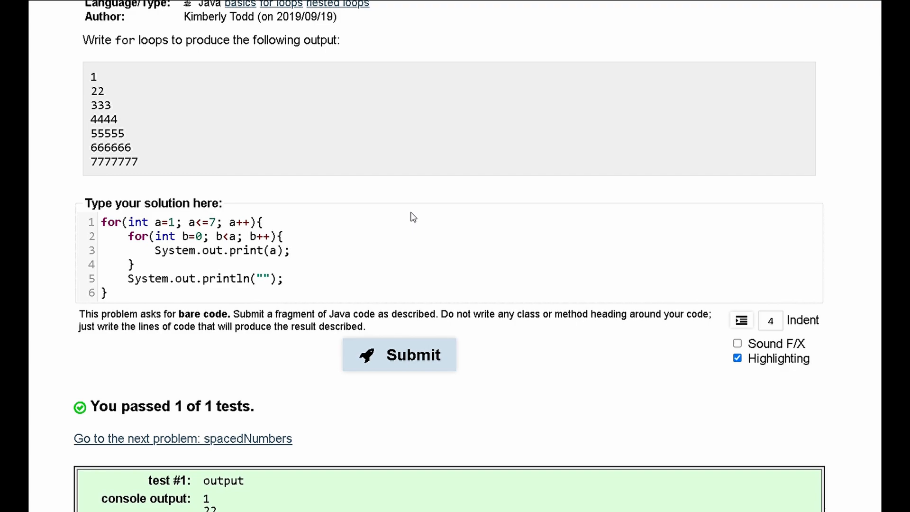
pyautogui.scroll(-3)
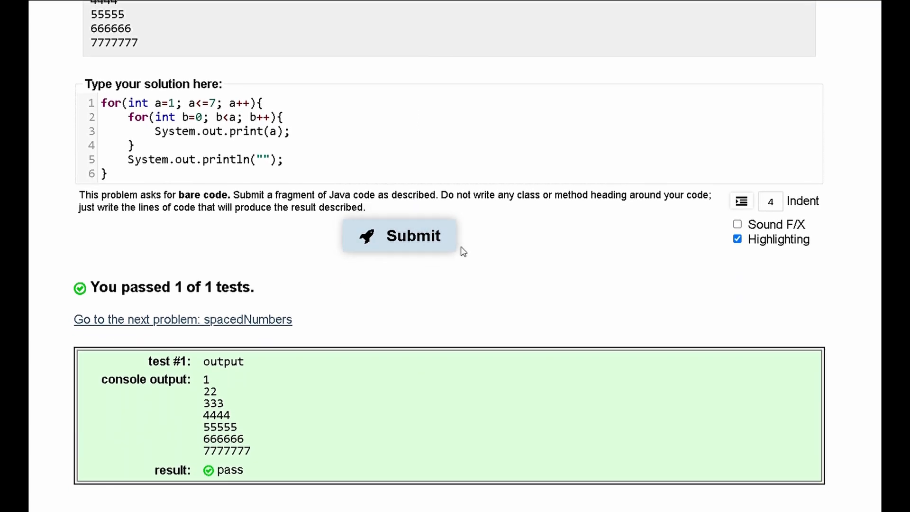